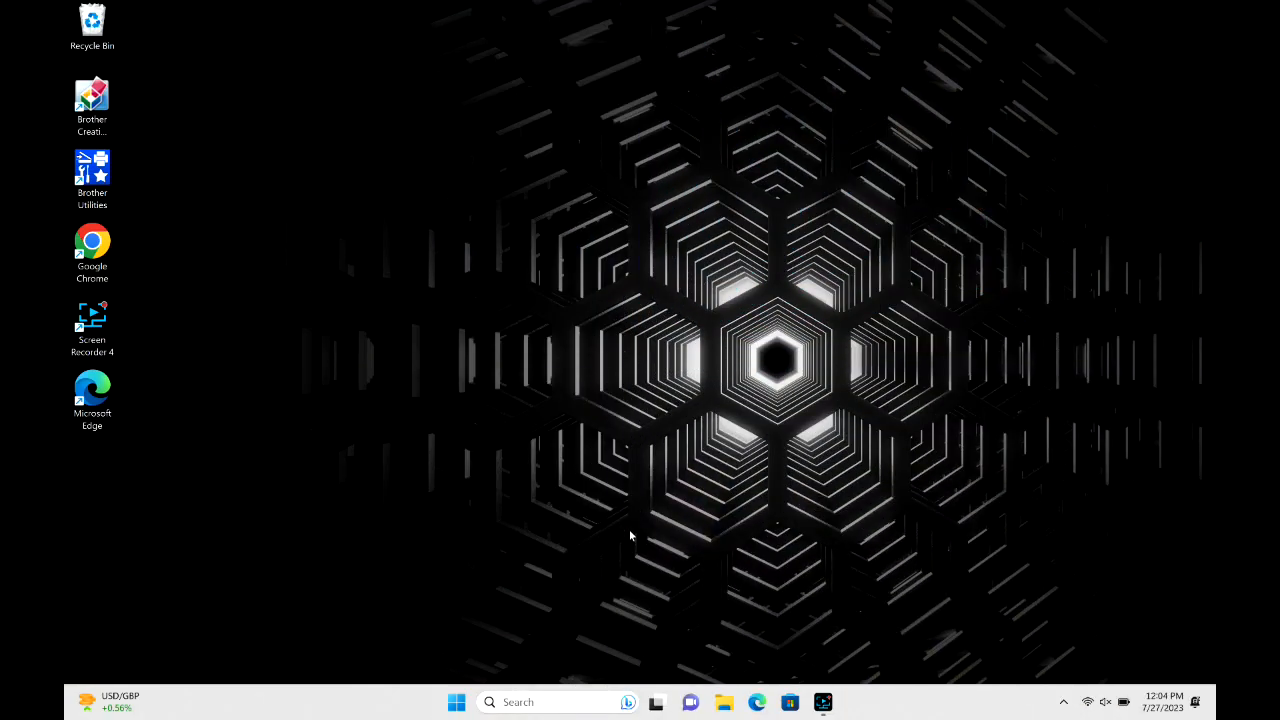
Launch the pinned Settings app from the Start menu
click(456, 701)
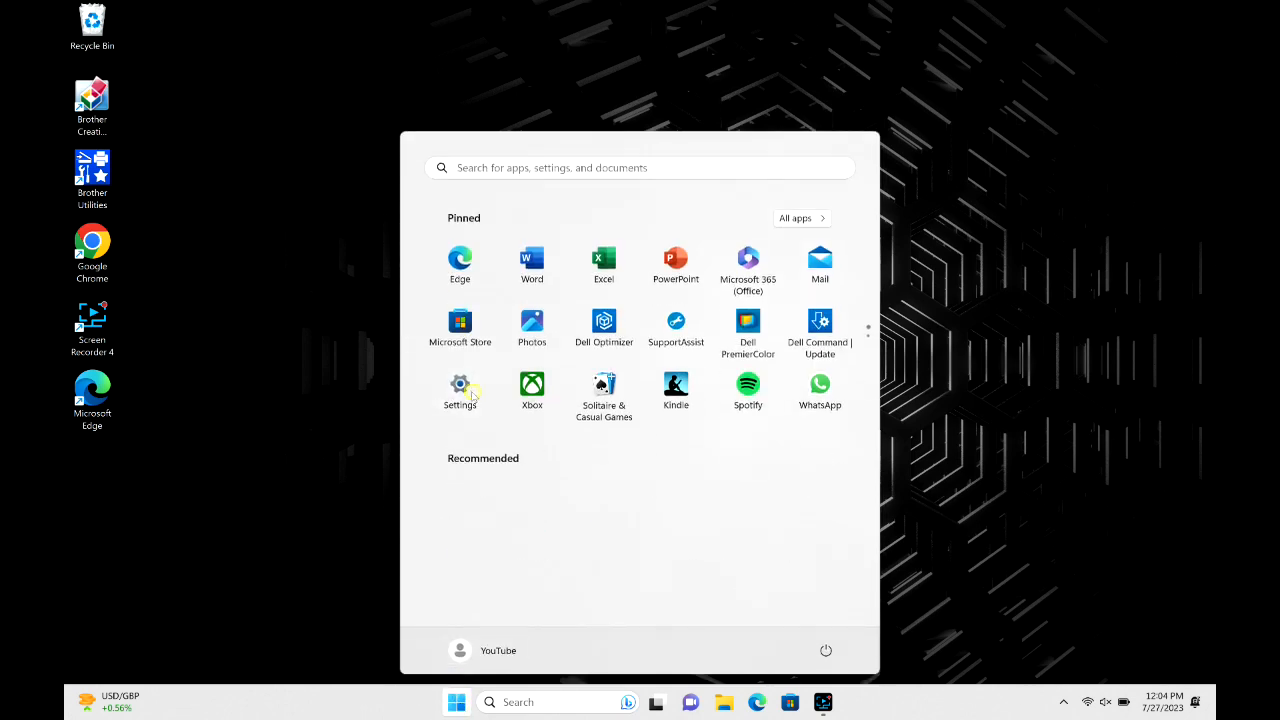
click(459, 388)
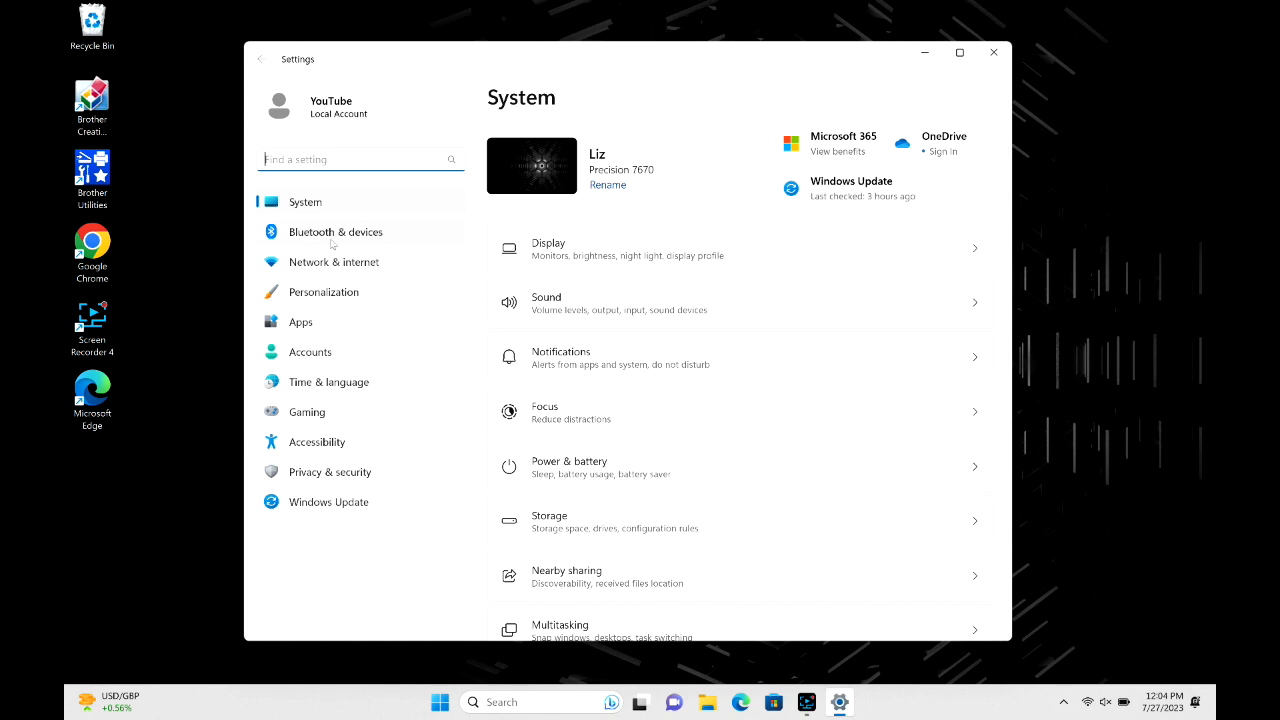
Go to Bluetooth & devices and start adding a new device
click(336, 232)
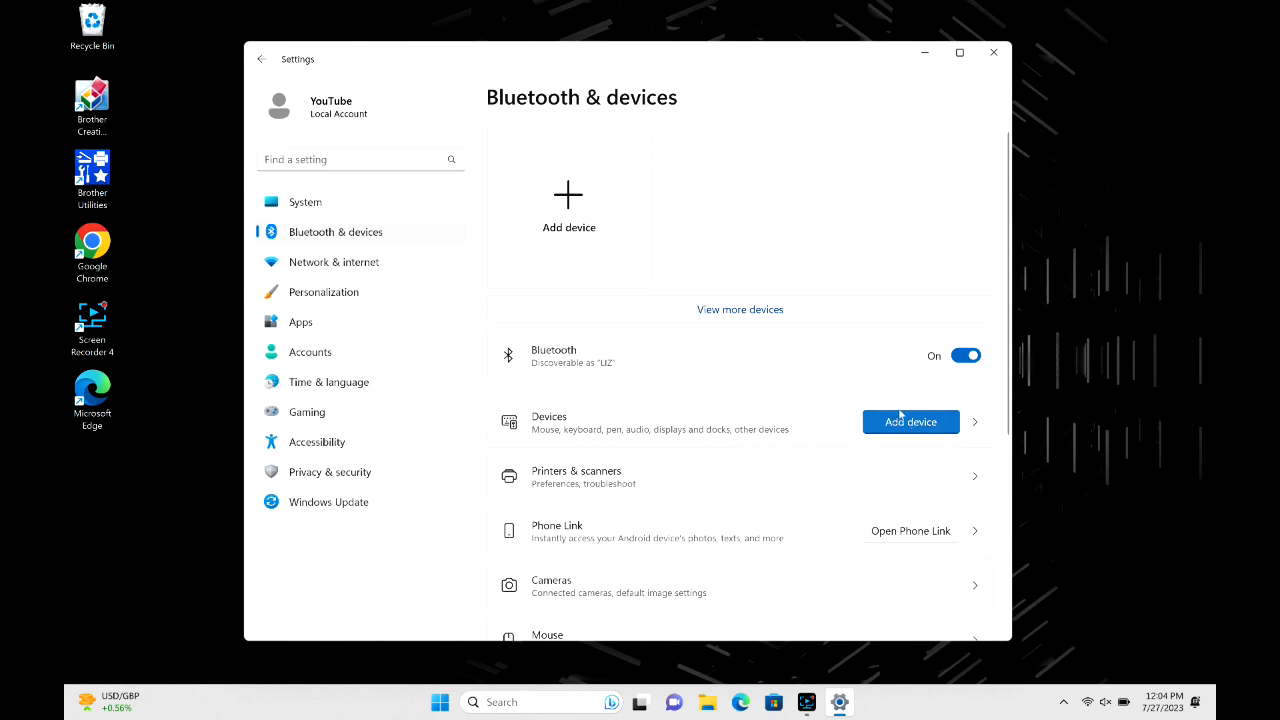
mouse_move(900, 413)
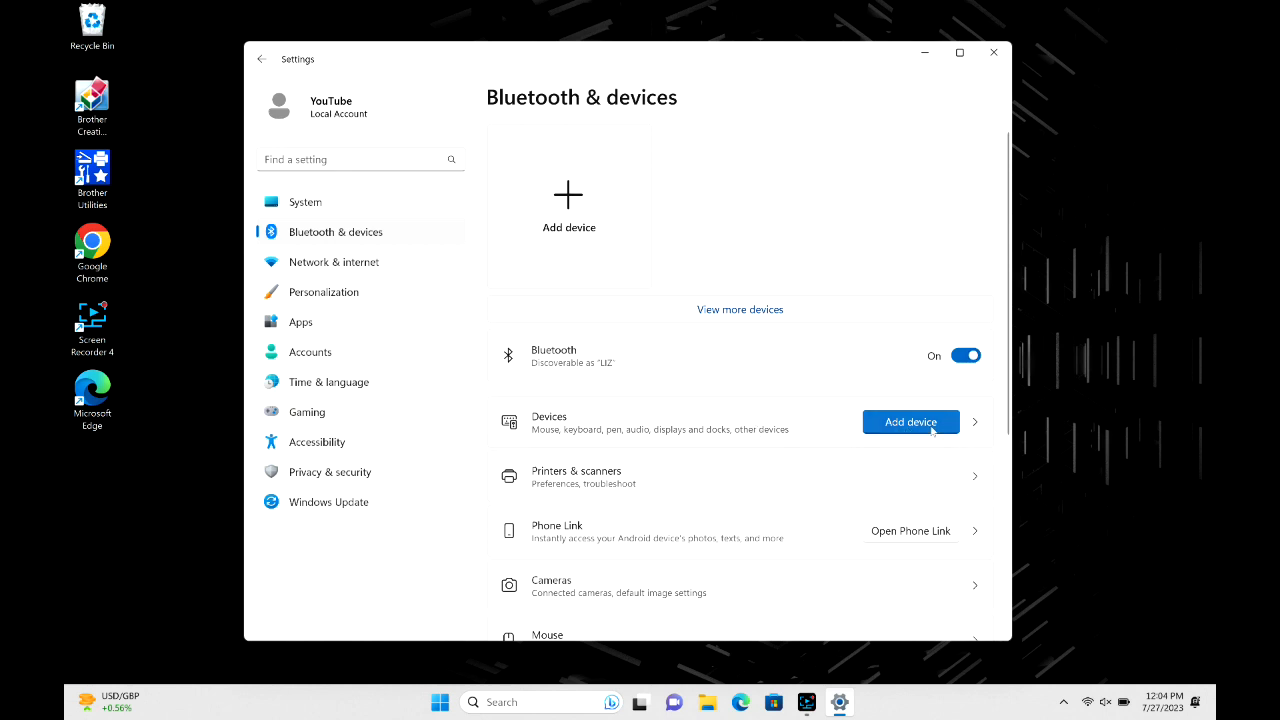
click(910, 422)
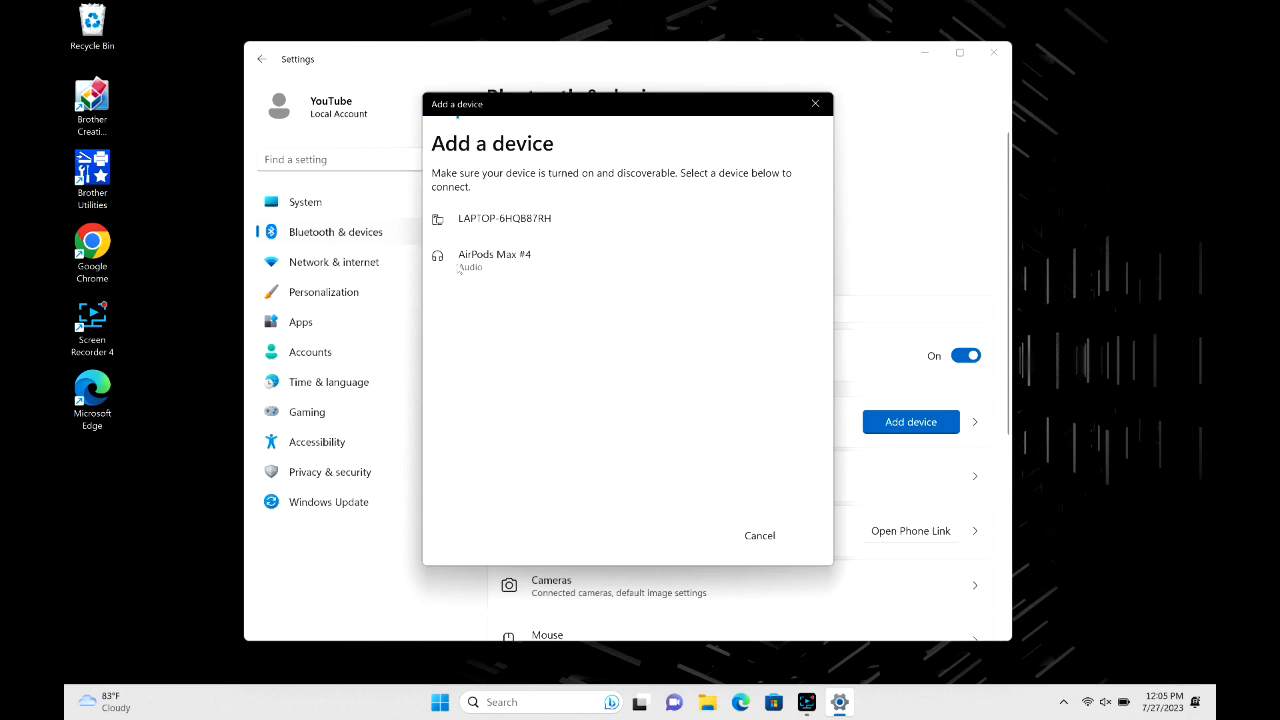
Pair AirPods Max #4 and close the Add a device confirmation
click(494, 260)
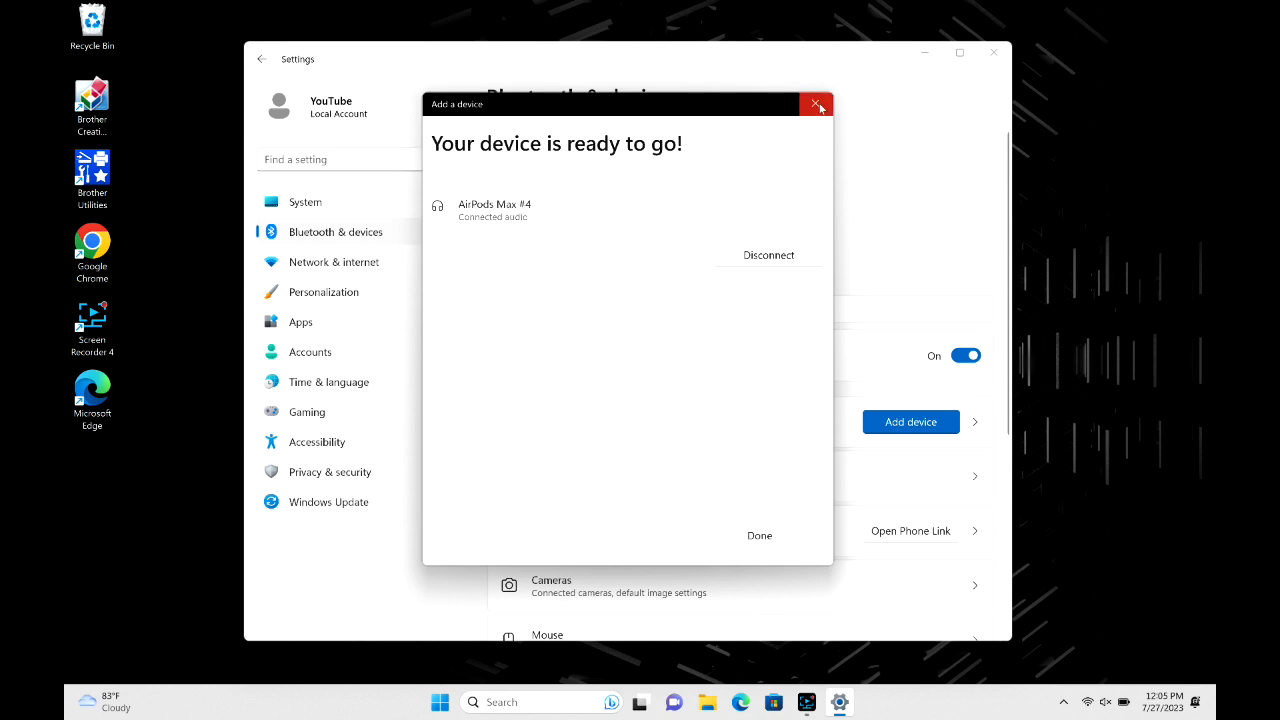
mouse_move(817, 105)
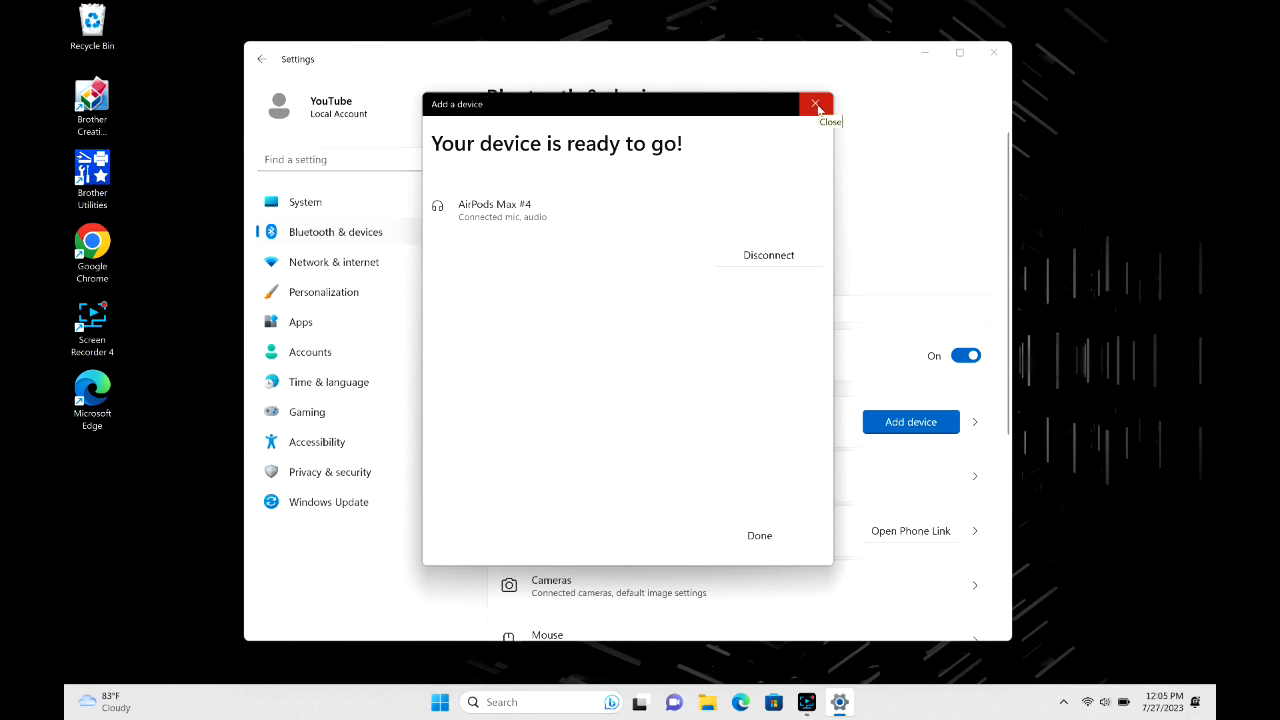
click(816, 104)
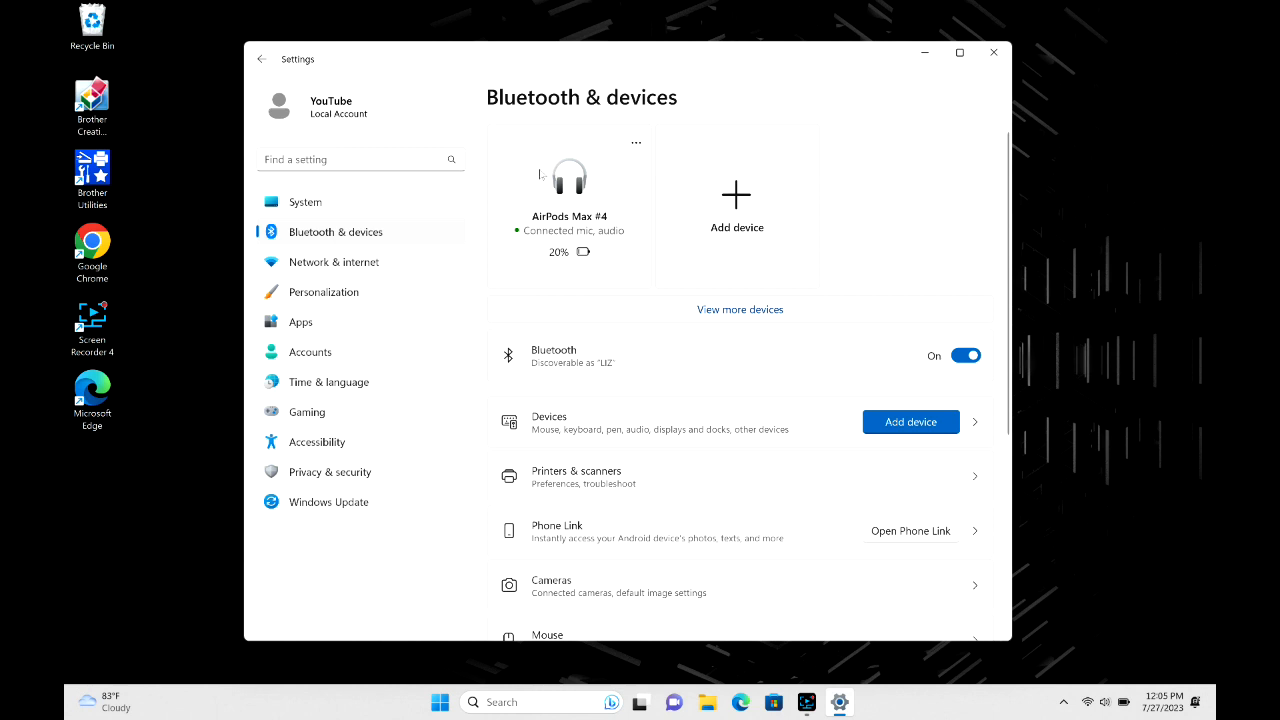
mouse_move(533, 172)
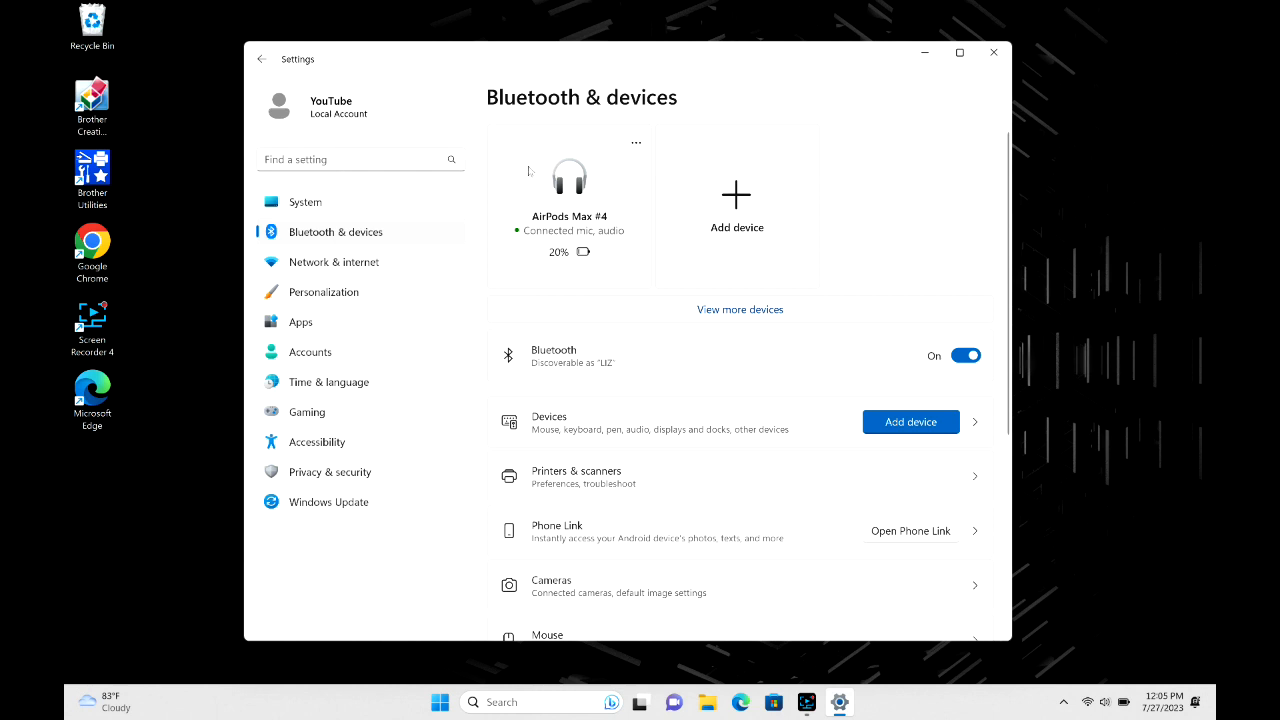
click(360, 159)
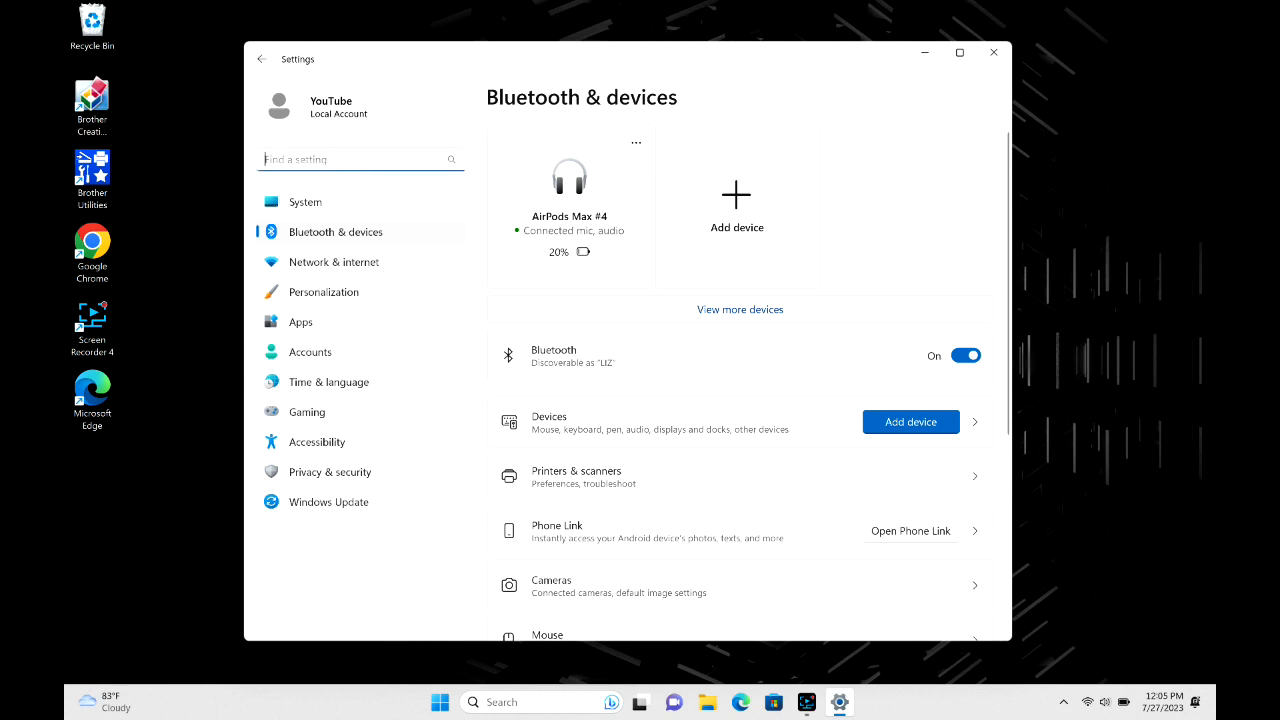